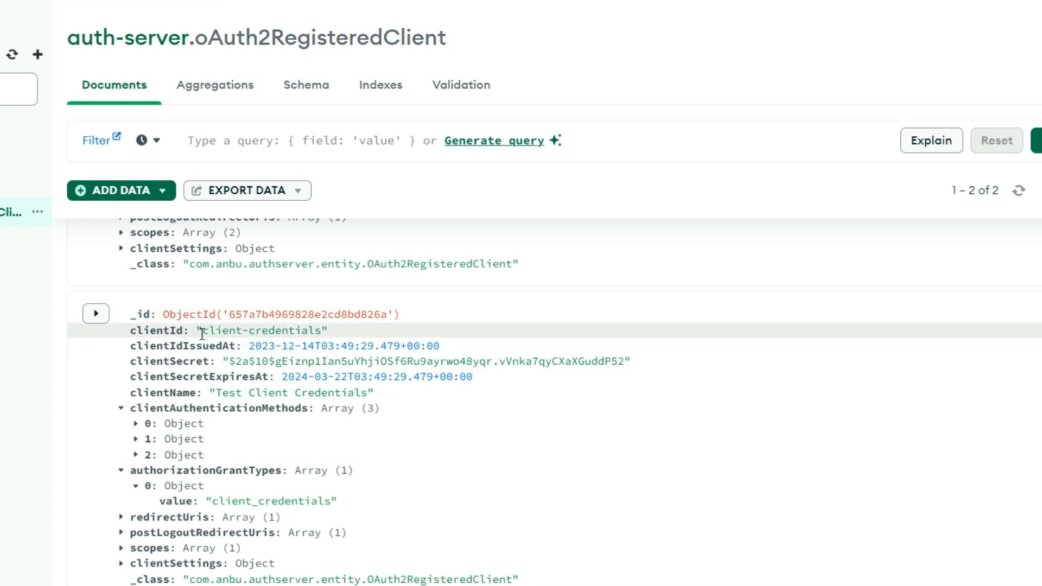
Step: Select the registered client-credentials clientId value in the oAuth2RegisteredClient collection
double_click(261, 330)
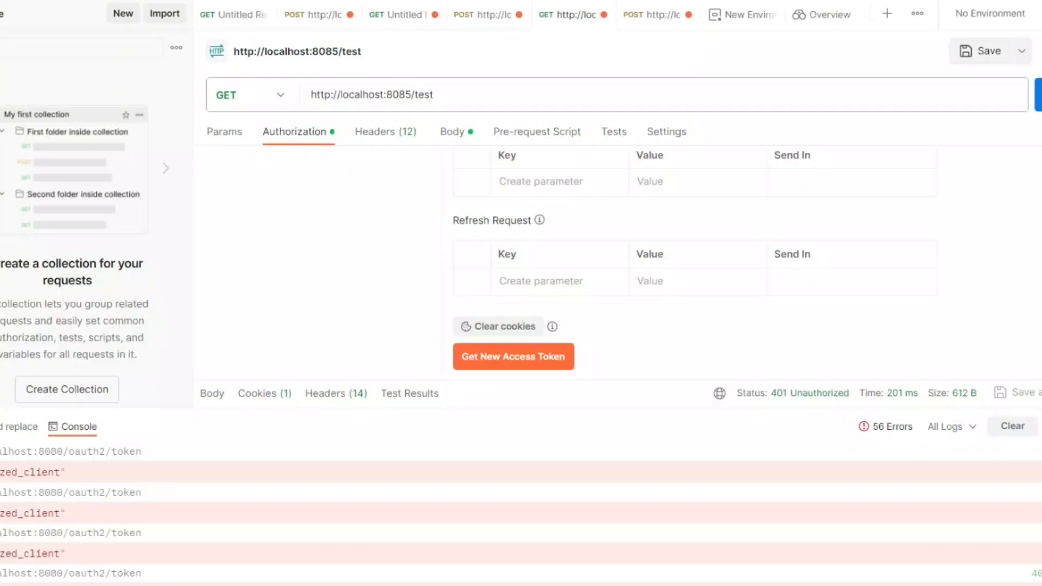
scroll(down, 3)
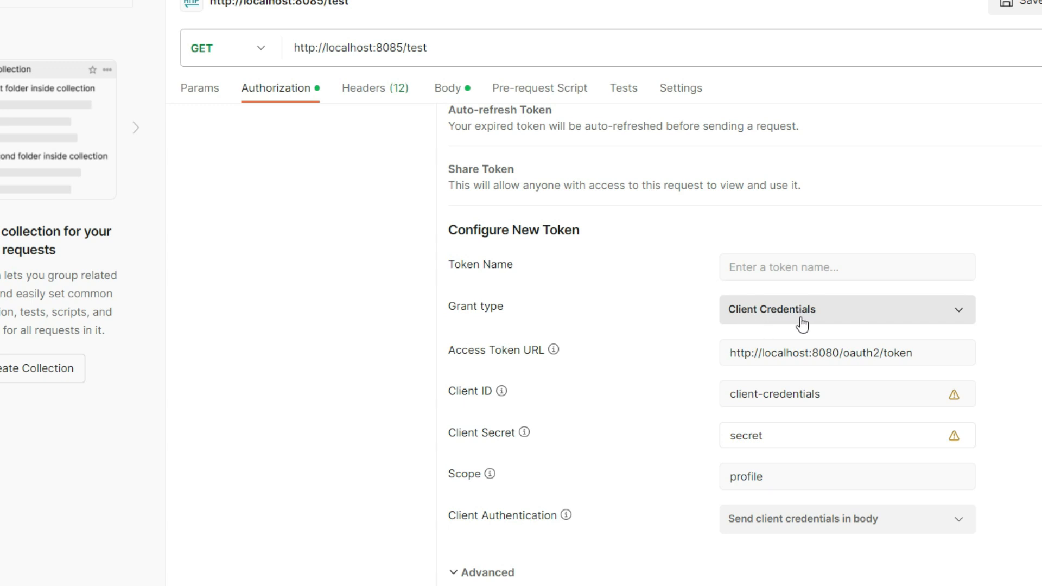
double_click(774, 393)
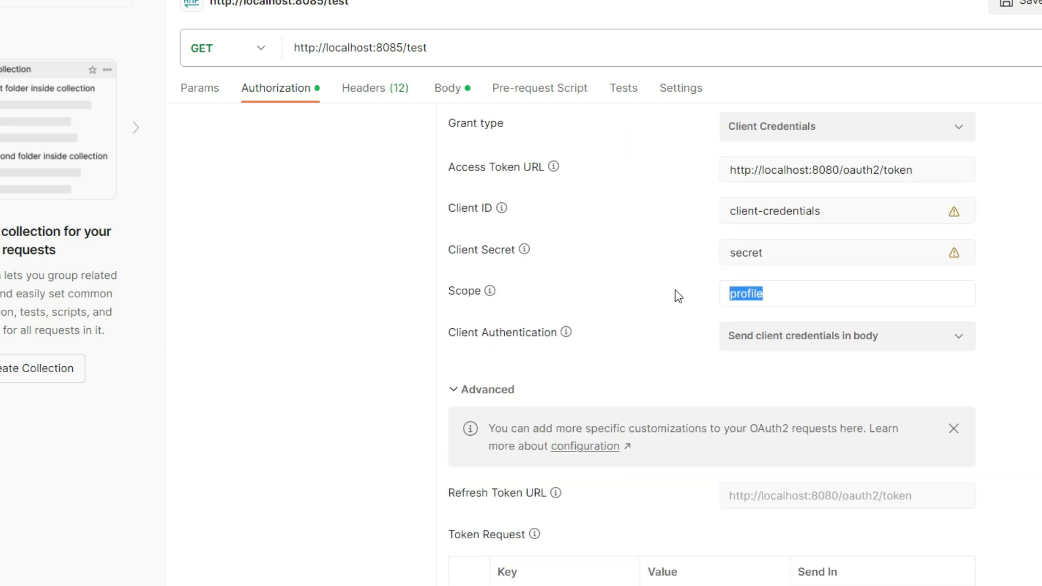
scroll(down, 3)
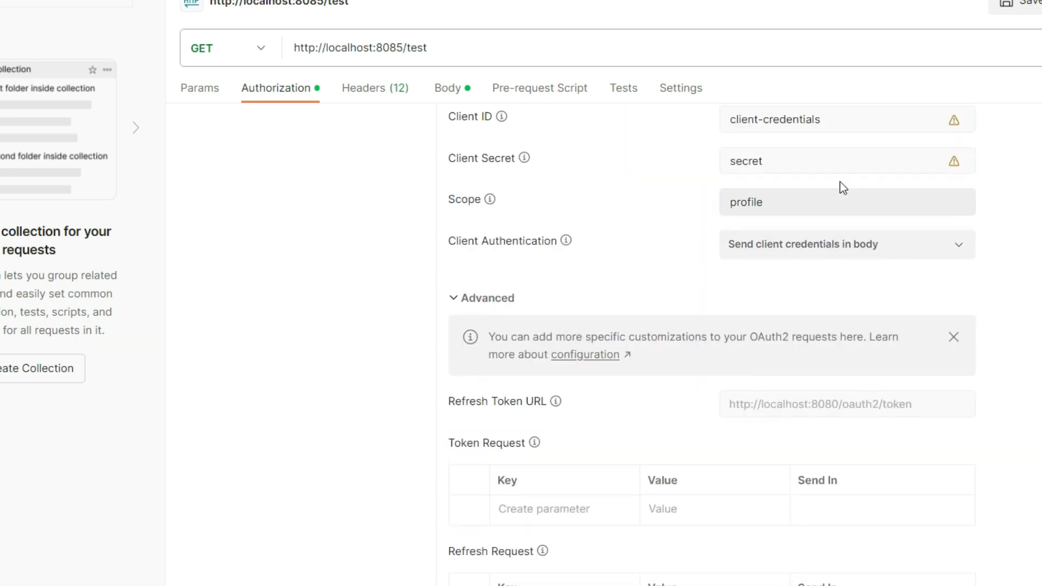
scroll(down, 3)
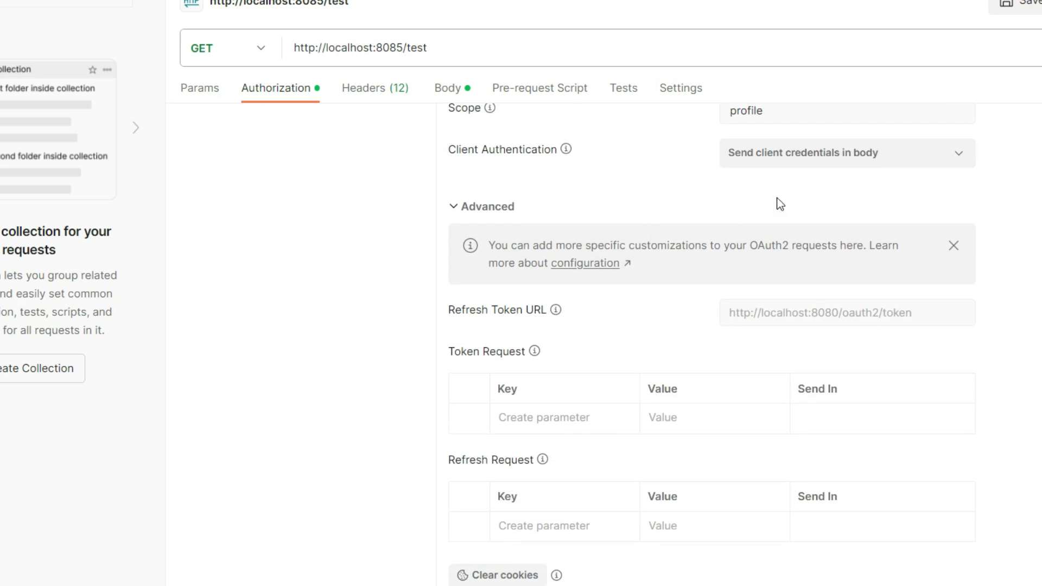
click(847, 153)
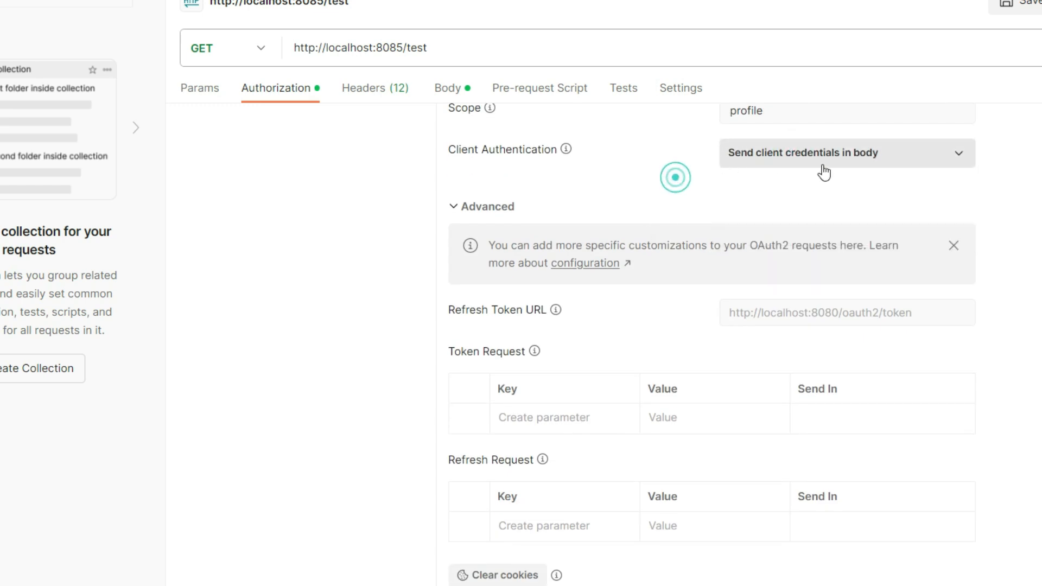
mouse_move(622, 267)
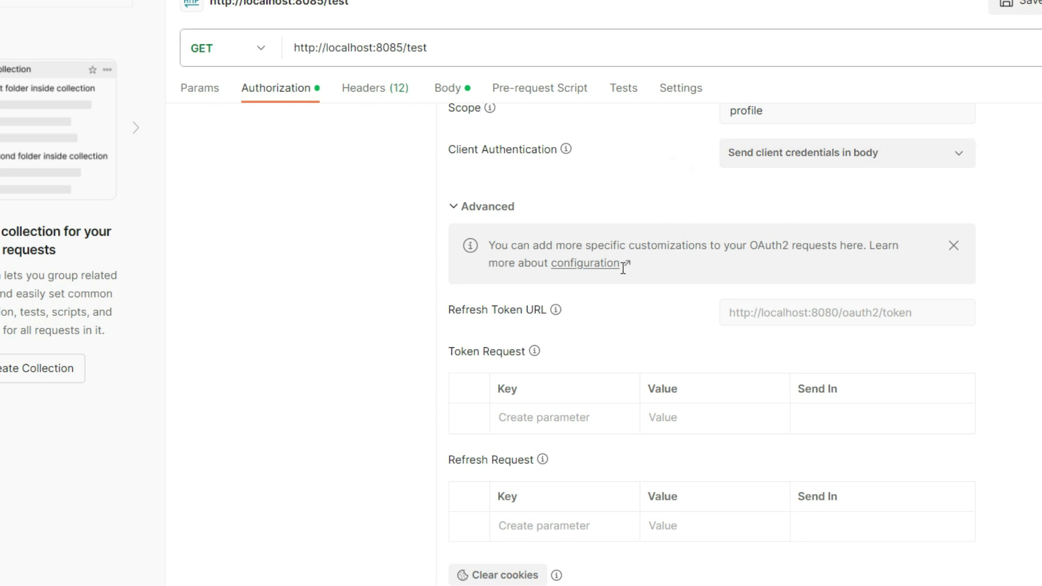
scroll(down, 3)
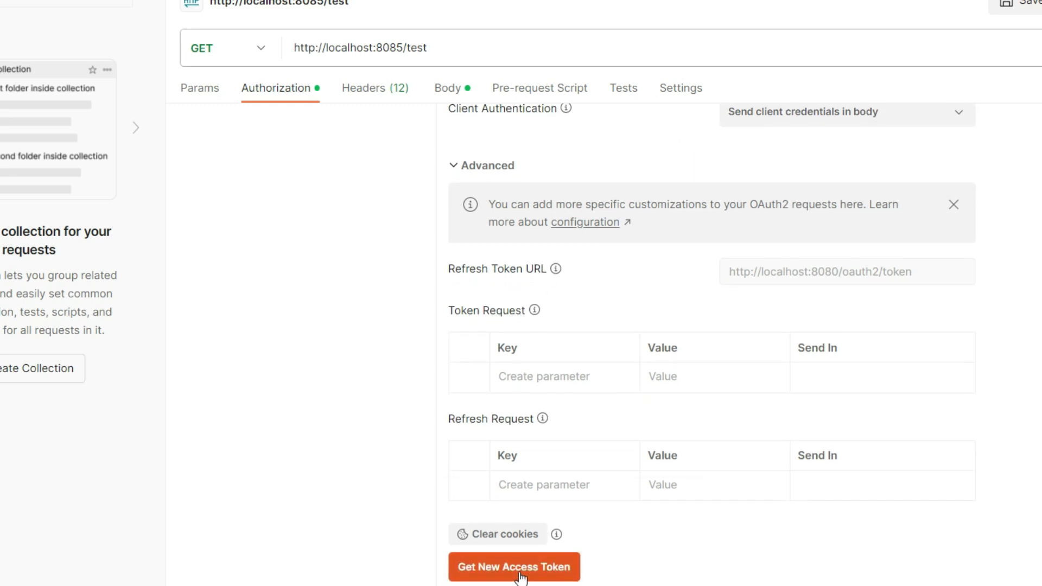
Step: Request a new access token from the auth server using the client-credentials grant
click(513, 567)
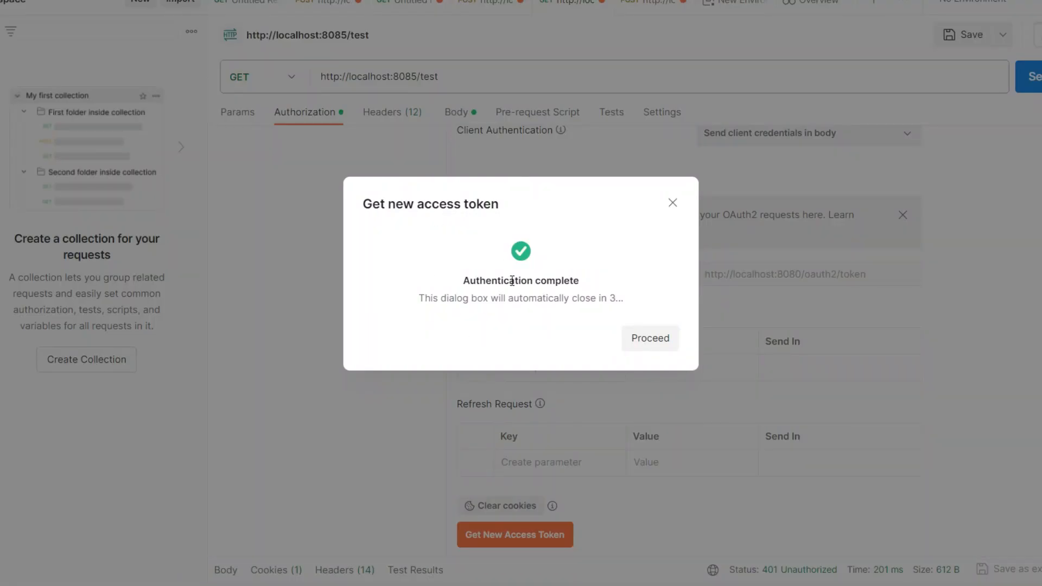
Step: Proceed past the authentication result and use the new token for the test request
click(648, 338)
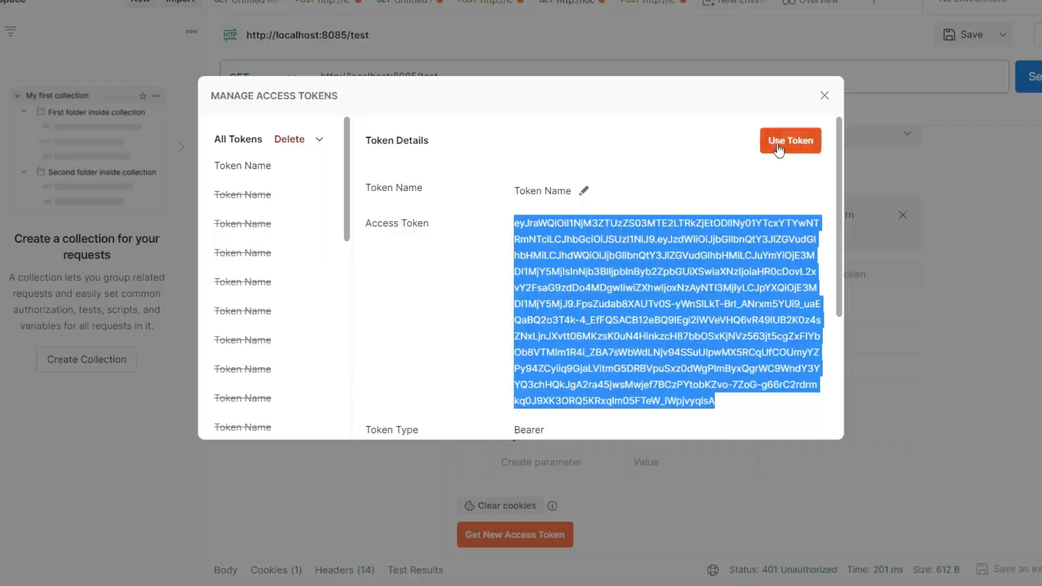
click(790, 140)
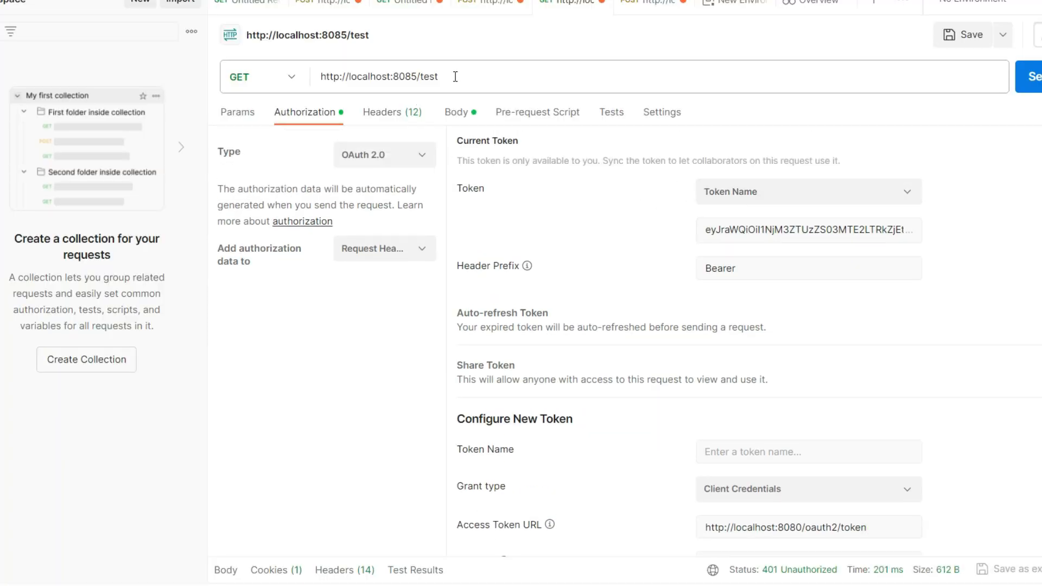
Step: Send GET localhost:8085/test with the new bearer token, receiving 200 OK 'Hello world!'
click(402, 76)
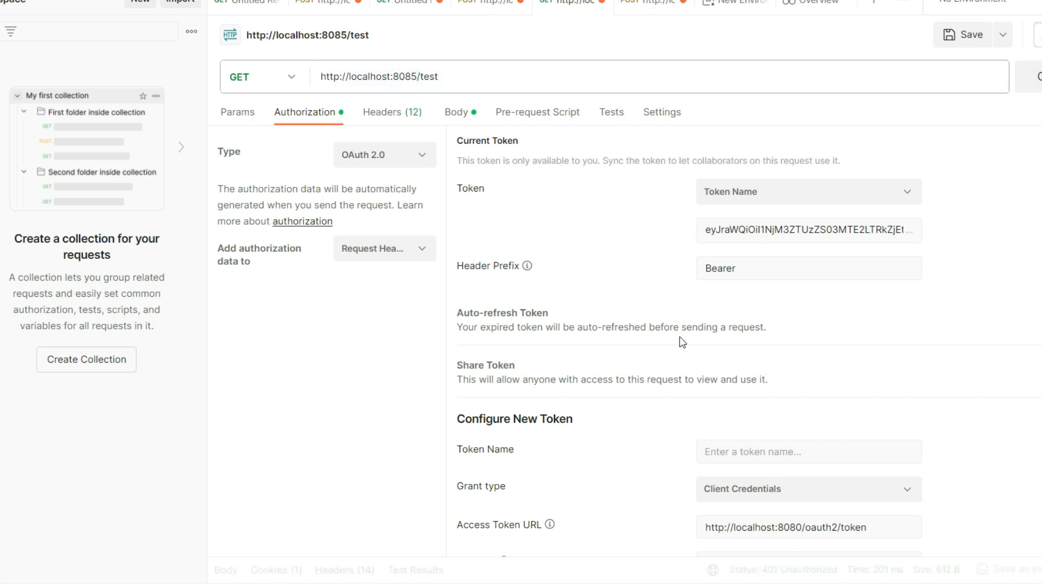
click(1034, 76)
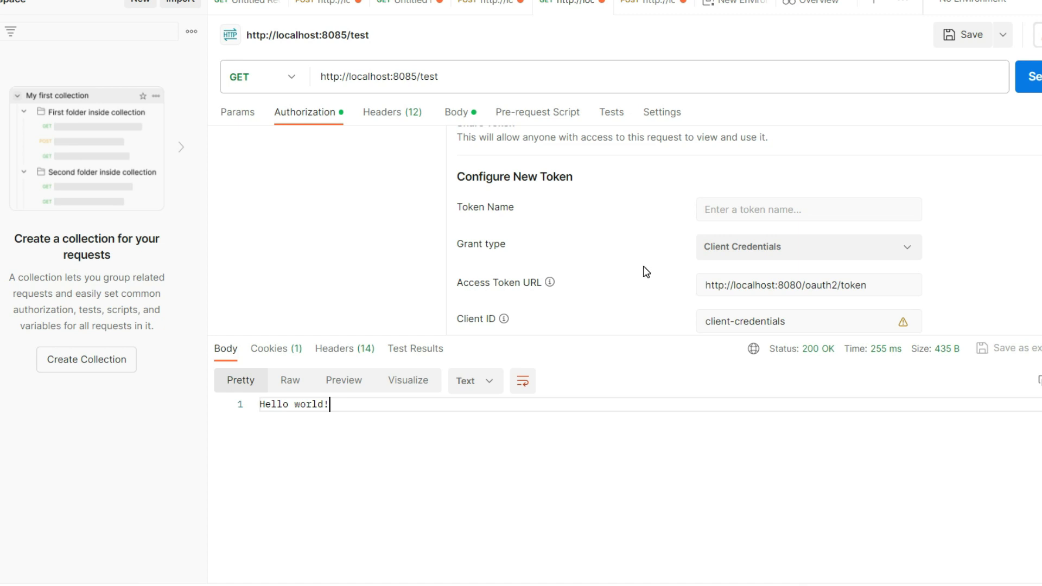
mouse_move(638, 271)
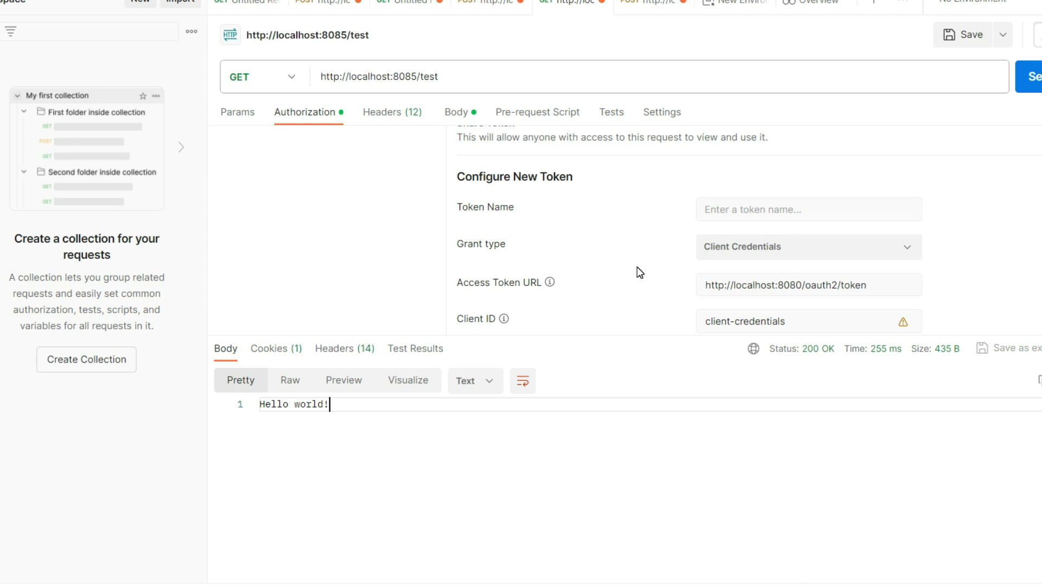
mouse_move(635, 270)
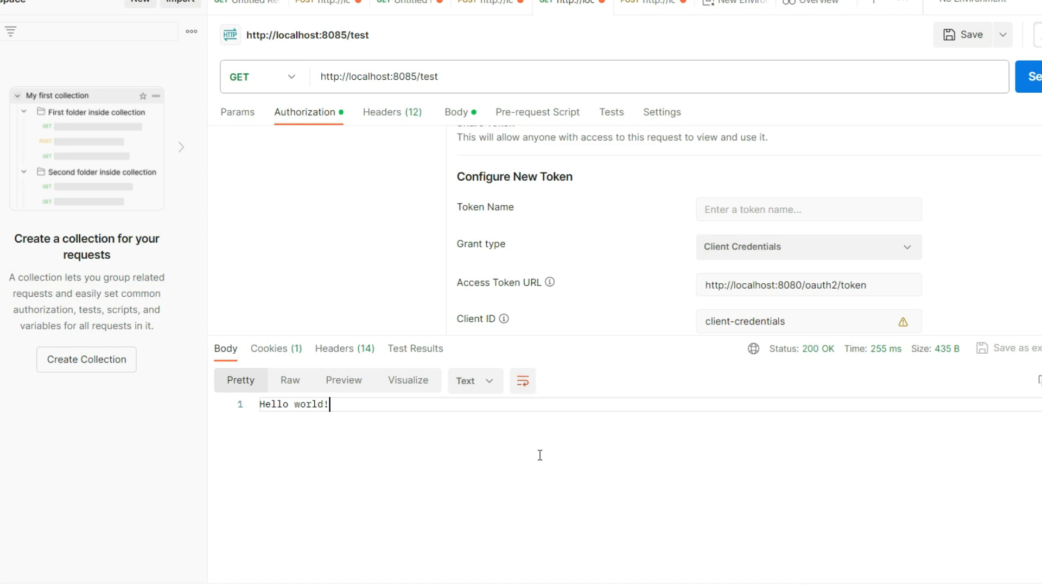
mouse_move(193, 460)
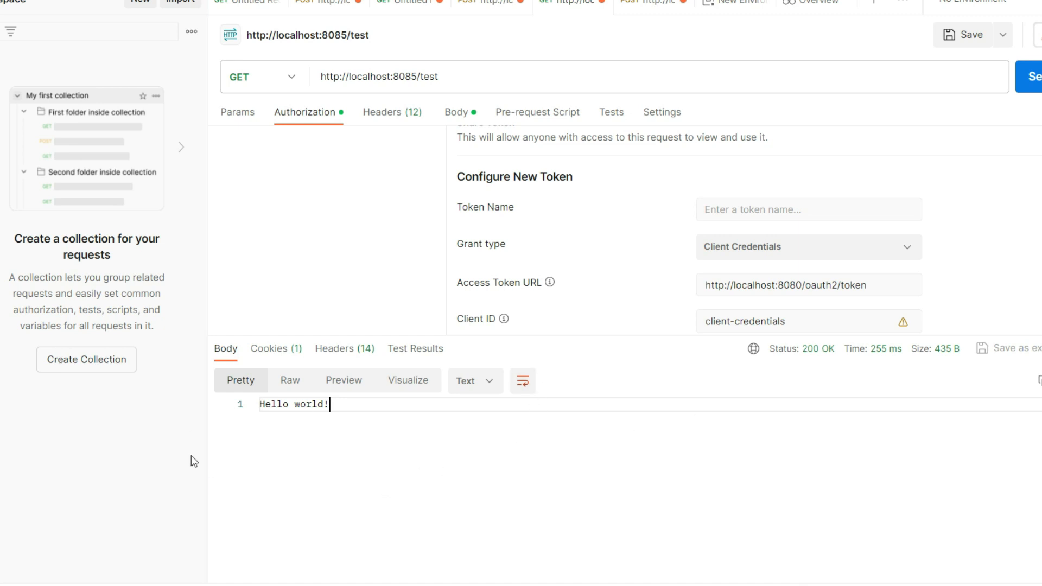